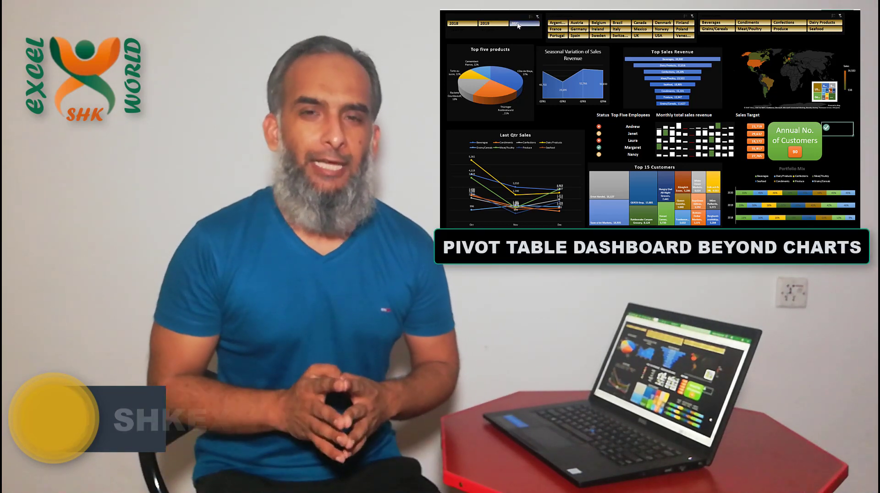
# - Insert a blank PivotTable from the Orders Details table onto a new worksheet
pyautogui.click(484, 23)
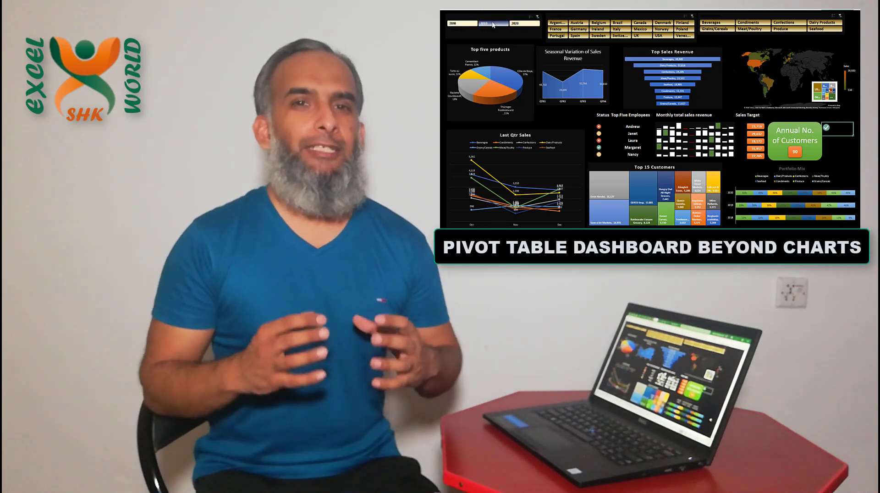
pyautogui.click(479, 23)
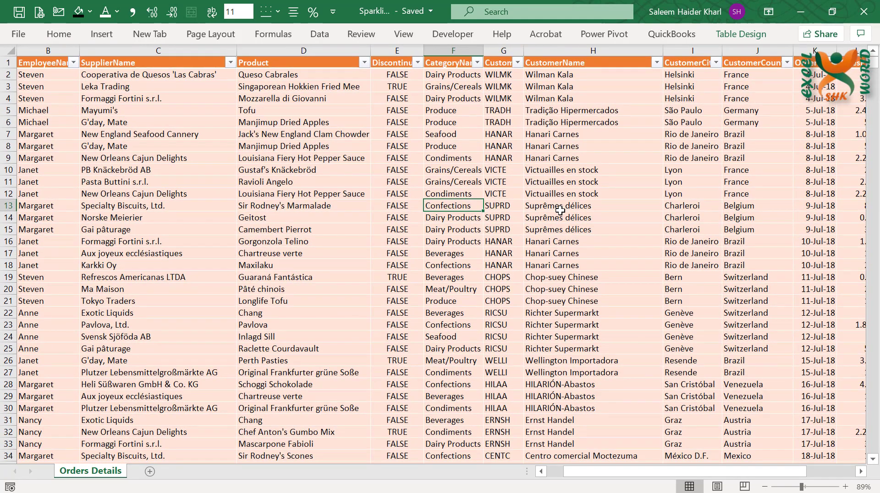
pyautogui.hscroll(3)
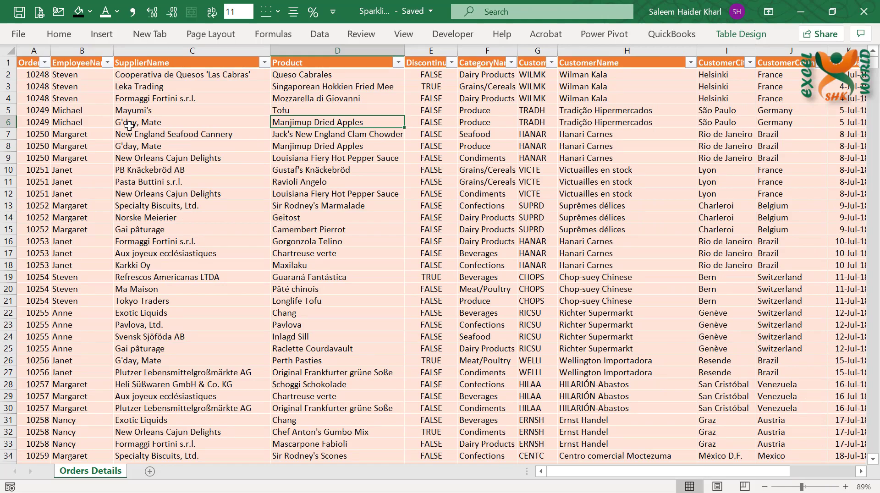
pyautogui.click(102, 34)
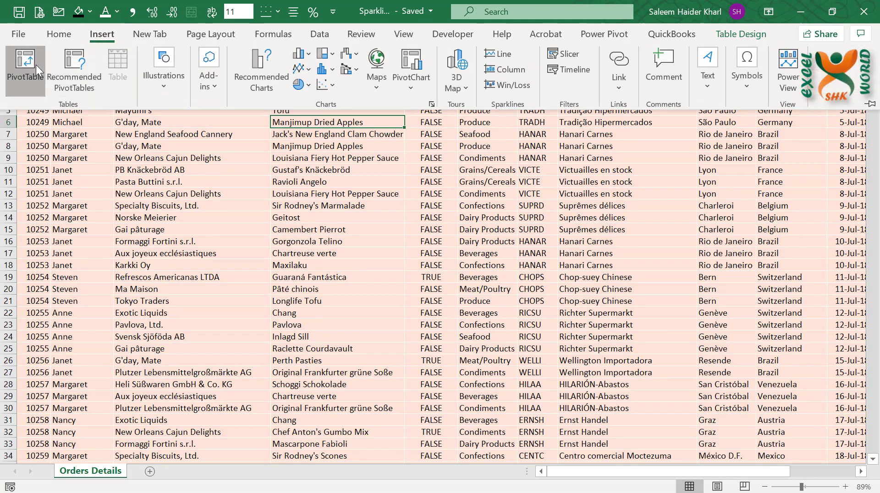
pyautogui.click(24, 65)
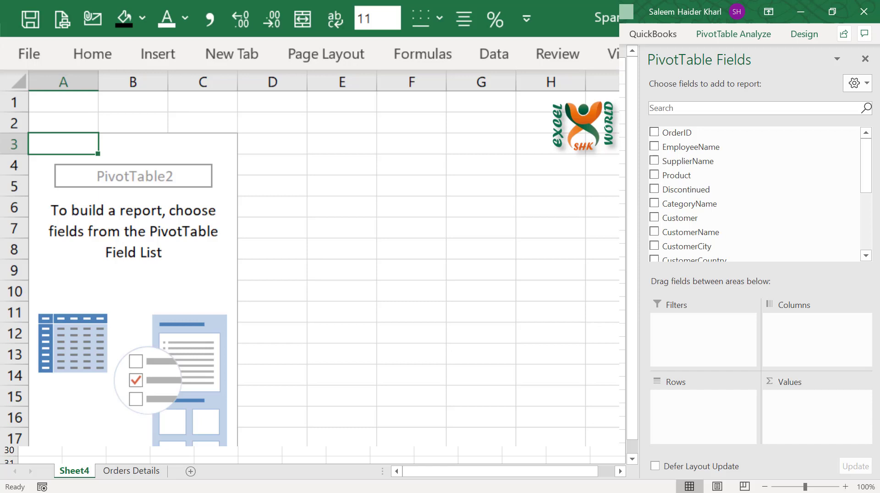
# - Add EmployeeName rows, Sum of NetSalesRevenue values and OrderDate columns, dropping the Quarters grouping
pyautogui.click(655, 147)
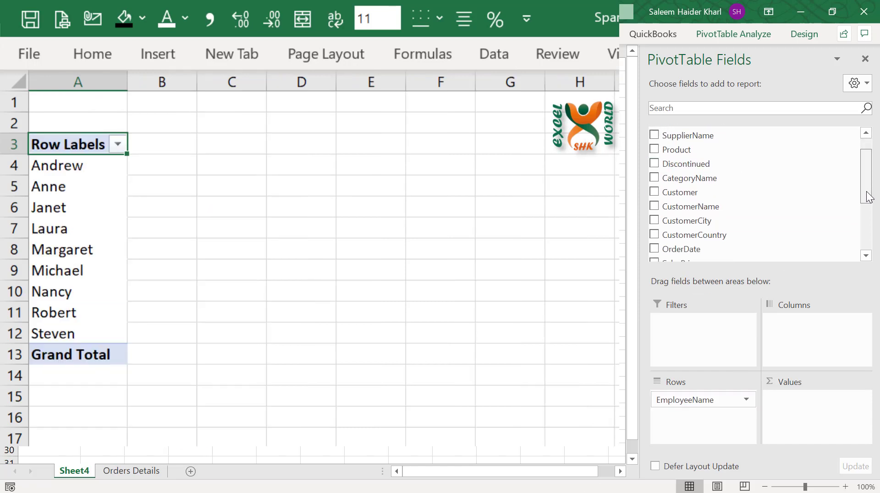
pyautogui.scroll(-3)
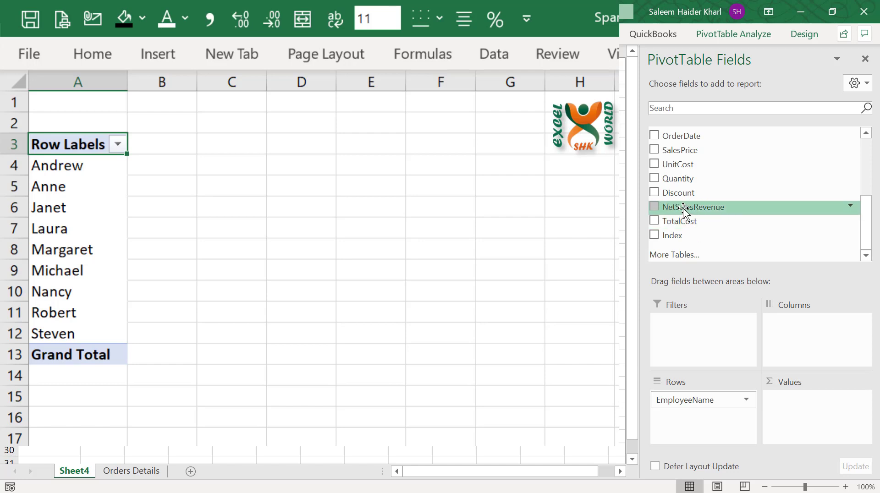
pyautogui.click(654, 206)
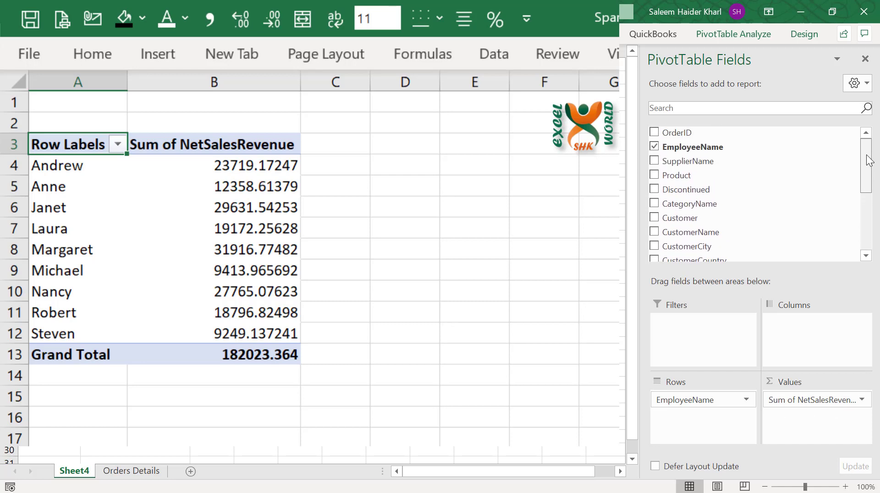
pyautogui.scroll(-3)
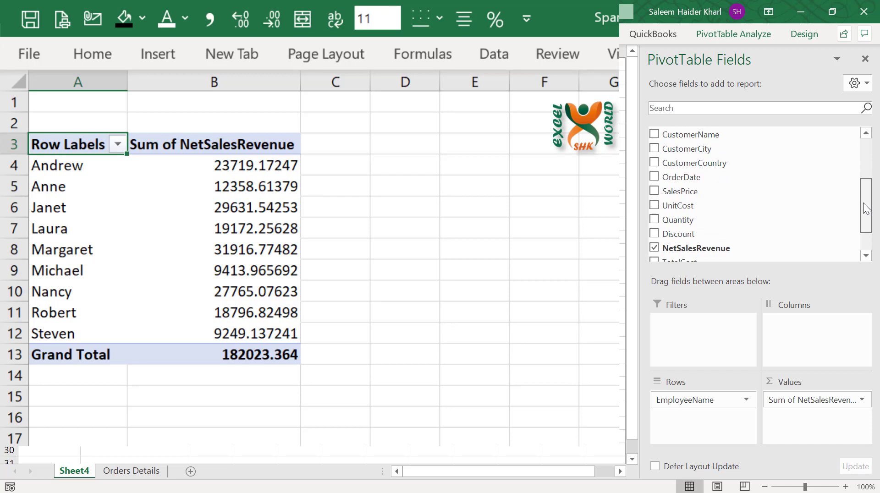
pyautogui.scroll(-3)
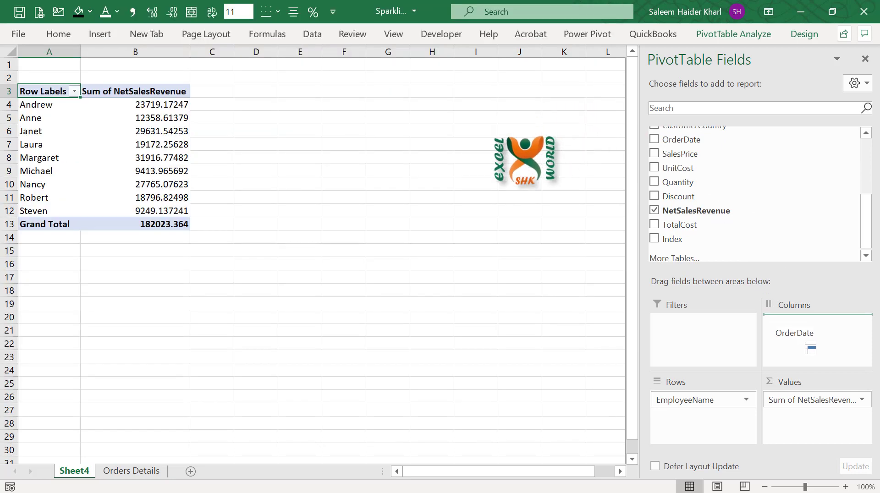
pyautogui.click(654, 139)
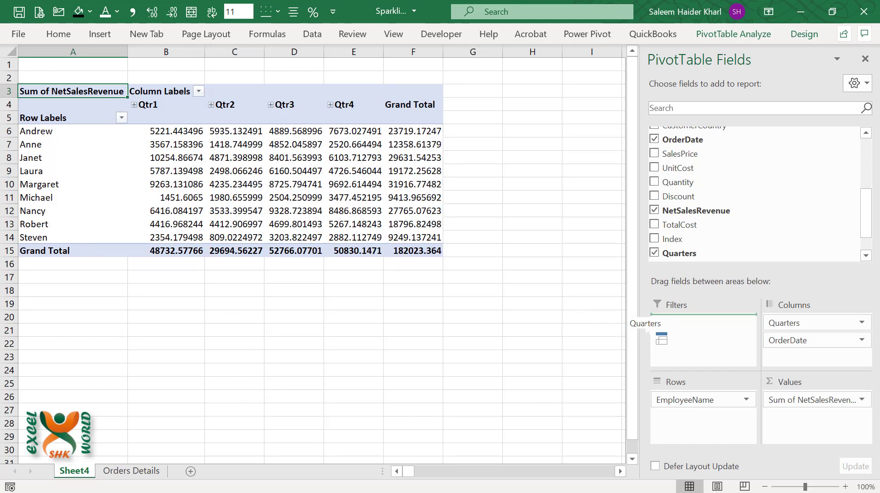
pyautogui.click(655, 253)
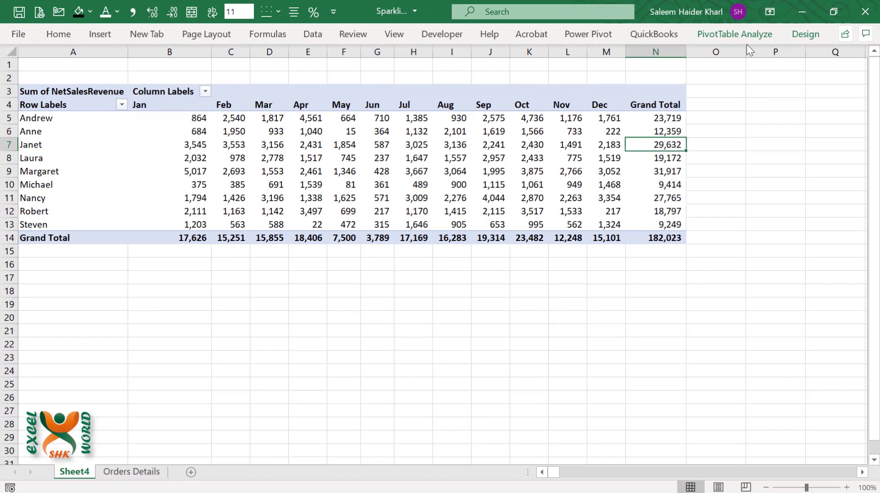
# - Turn Grand Totals off for both rows and columns via the PivotTable Design options
pyautogui.click(804, 34)
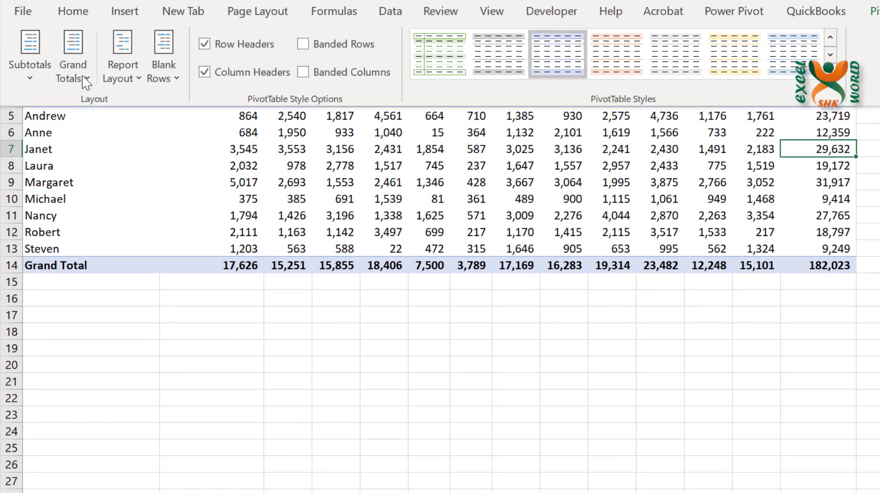
pyautogui.click(73, 56)
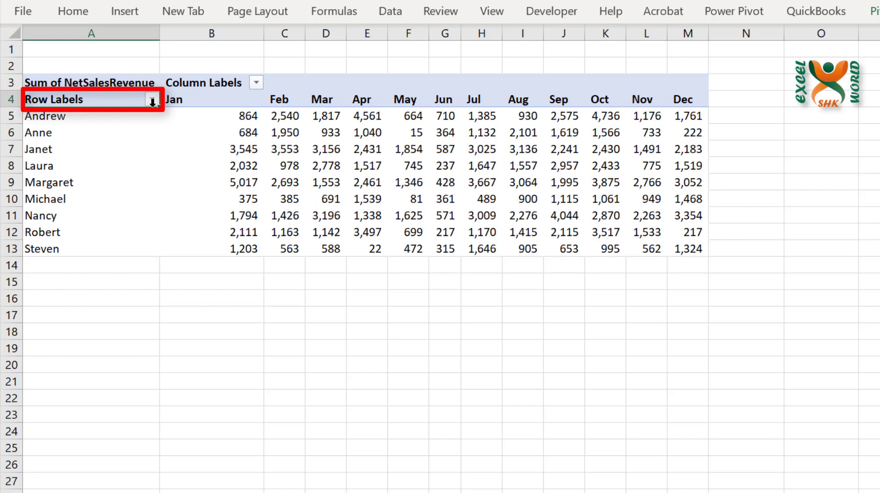
# - Apply a Top 5 Items value filter on employee names by Sum of NetSalesRevenue
pyautogui.click(152, 99)
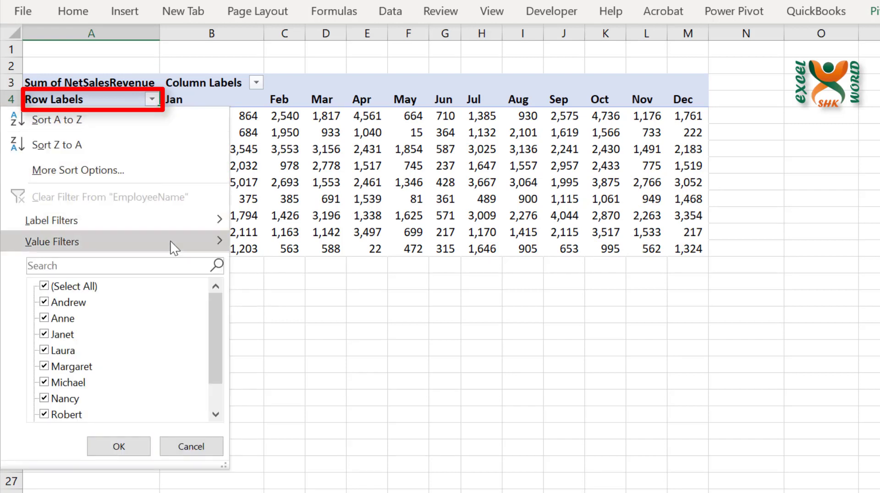
pyautogui.click(52, 242)
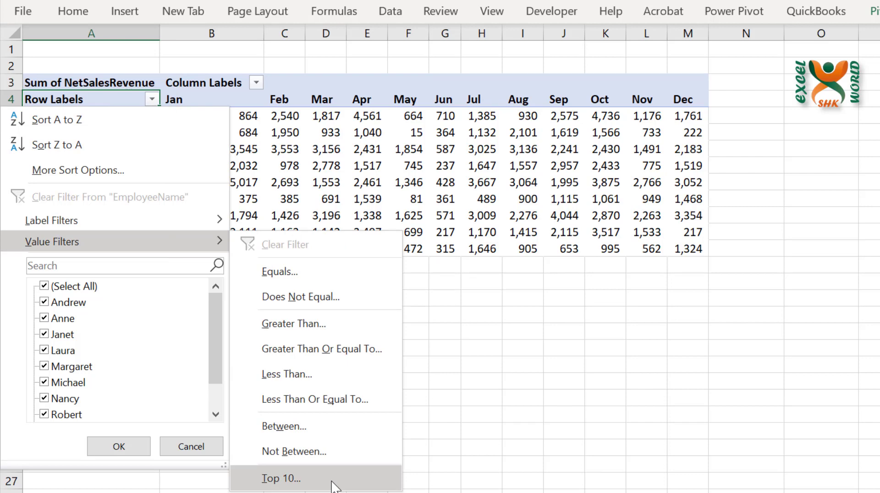
pyautogui.click(280, 479)
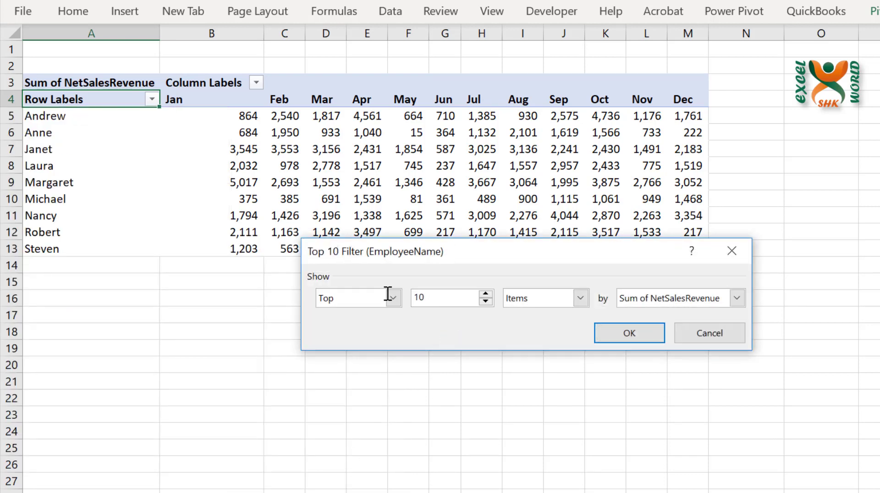
pyautogui.write('5')
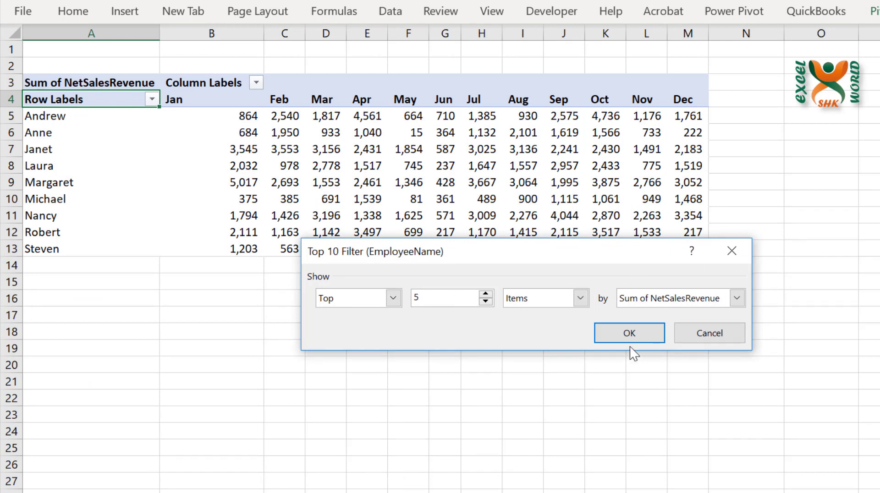
pyautogui.click(629, 333)
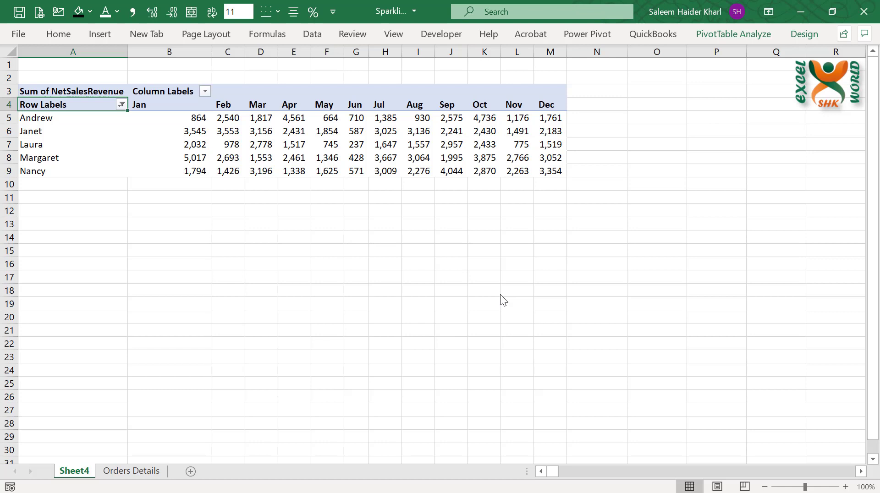
# - Enter =N5 in O5 to pull the employee names, then select the adjacent P5:P9 cells
pyautogui.click(549, 105)
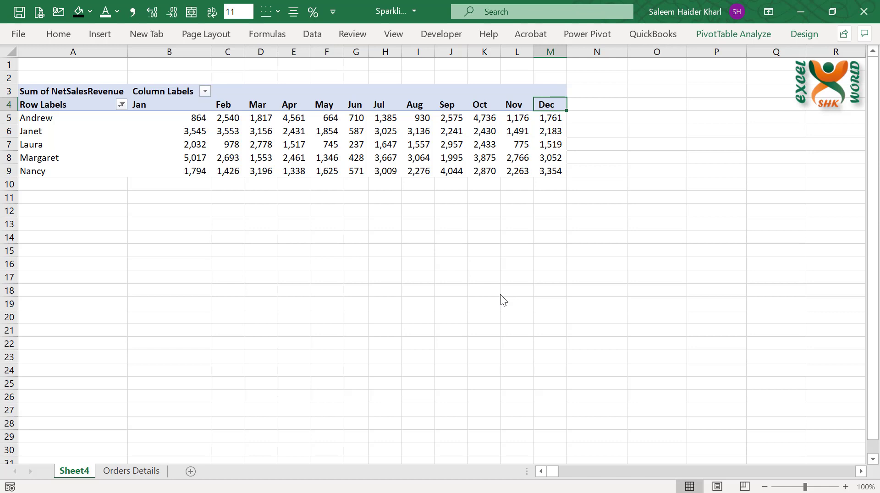
pyautogui.moveTo(659, 58)
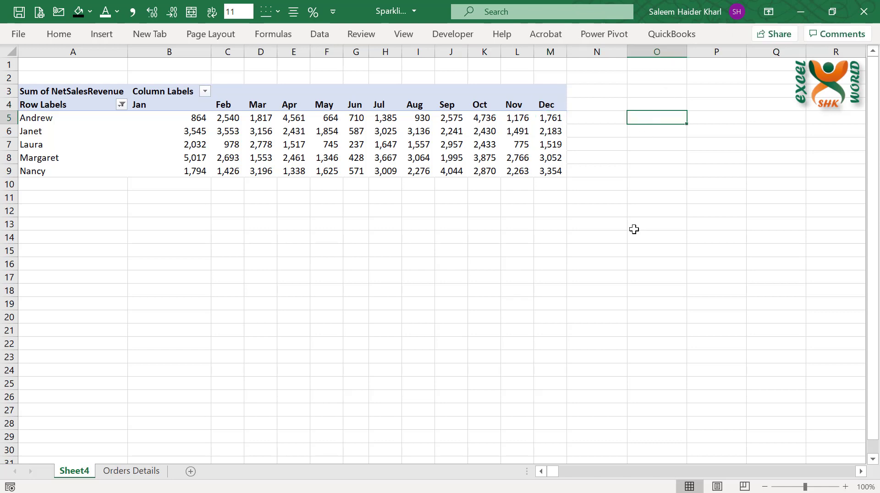
pyautogui.write('=N5')
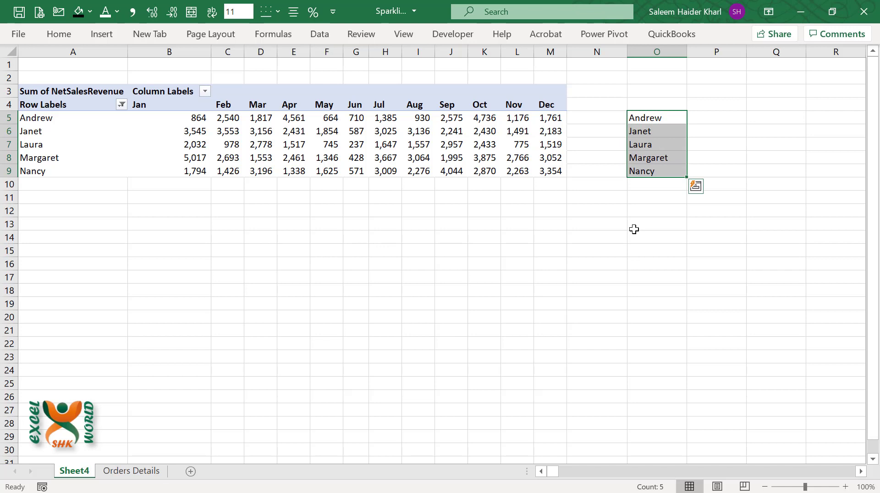
pyautogui.click(716, 117)
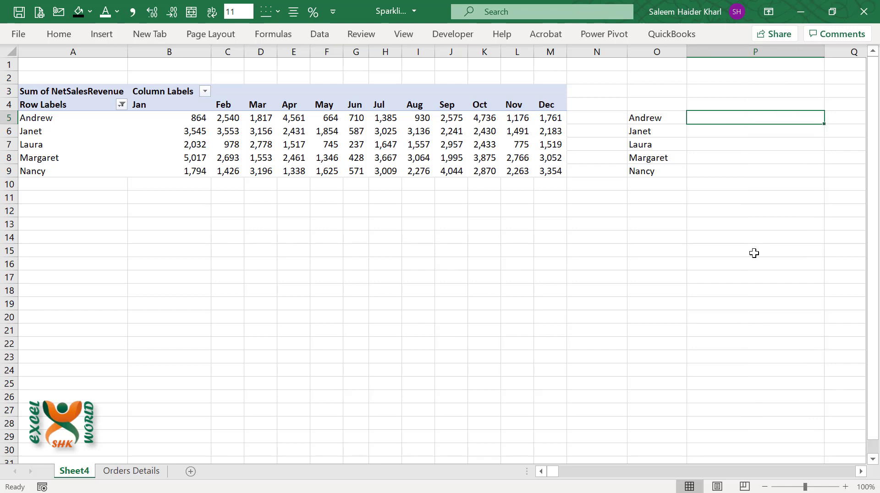
pyautogui.moveTo(754, 117); pyautogui.dragTo(754, 172)
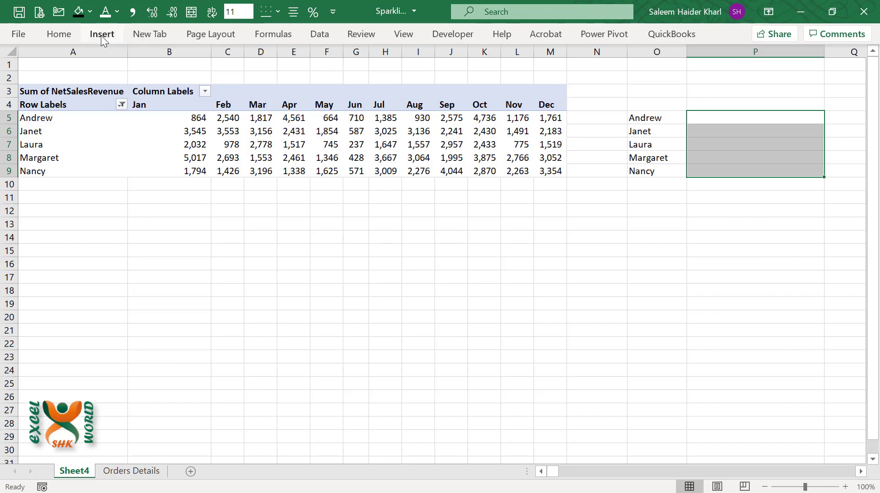
# - Insert Column sparklines in P5:P9 sourced from the monthly figures B5:M9
pyautogui.click(101, 34)
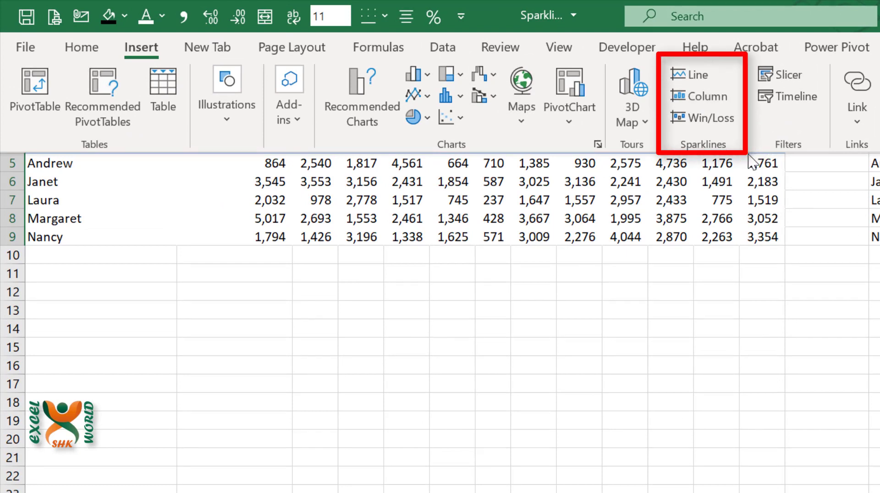
pyautogui.moveTo(754, 162)
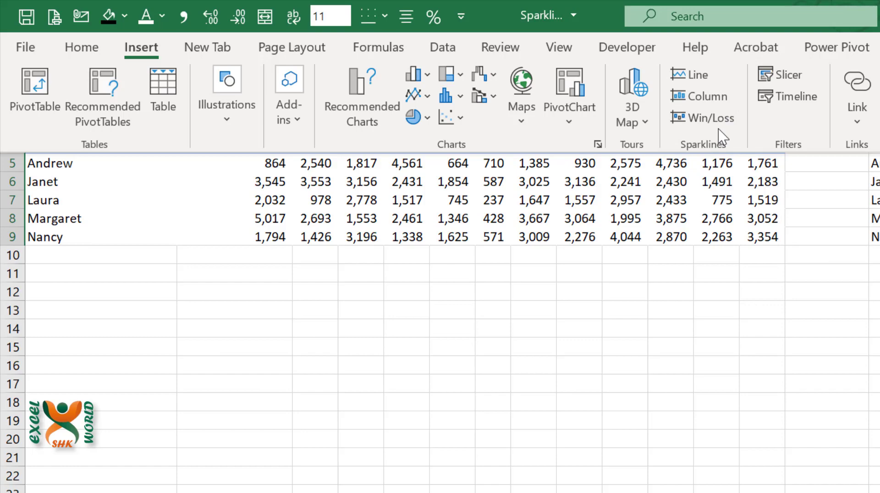
pyautogui.moveTo(707, 96)
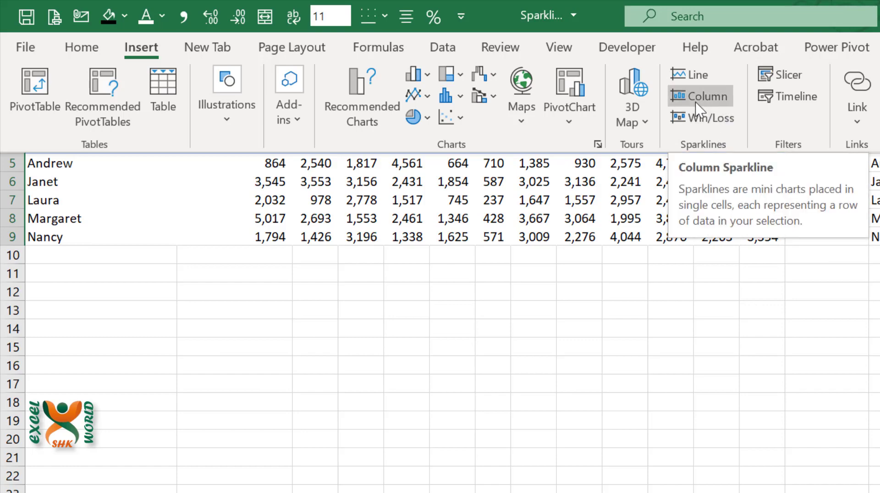
pyautogui.click(699, 96)
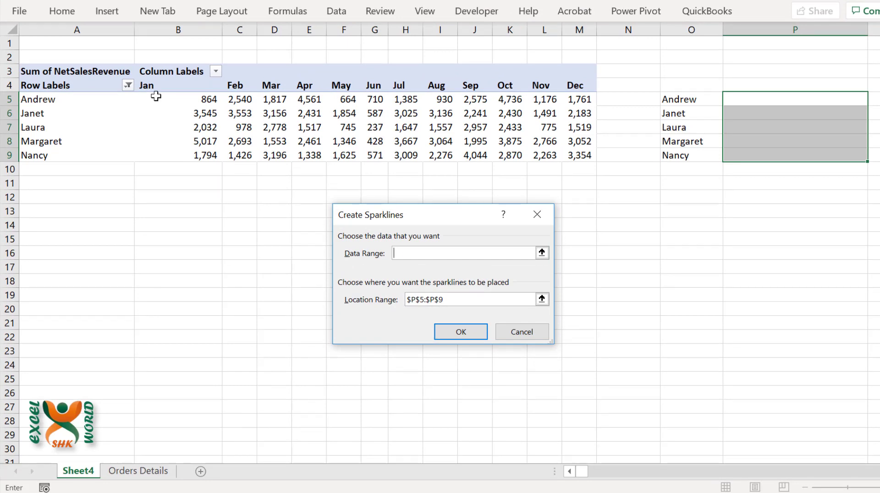
pyautogui.moveTo(156, 99); pyautogui.dragTo(584, 155)
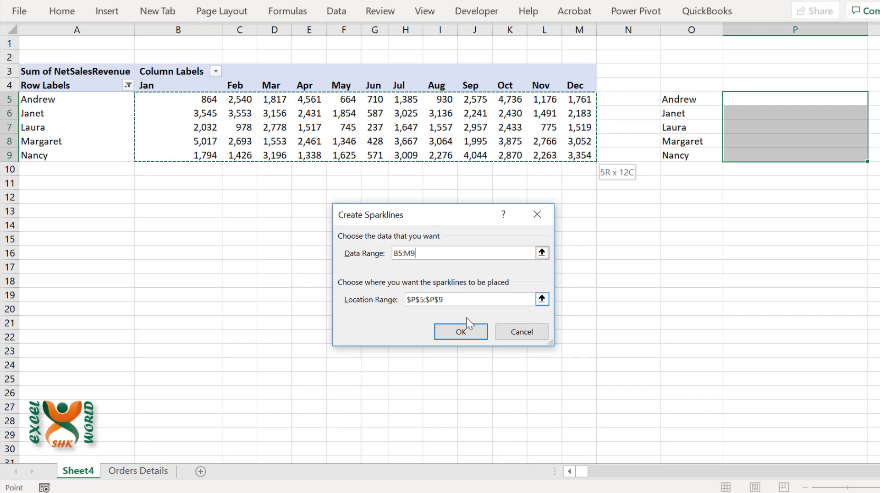
pyautogui.click(460, 332)
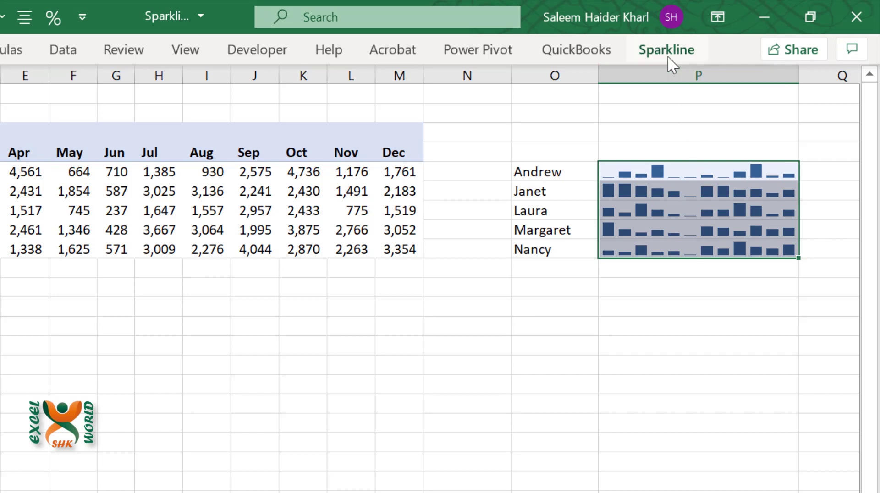
# - Choose a light grey style for the sparklines from the expanded Style gallery
pyautogui.click(666, 50)
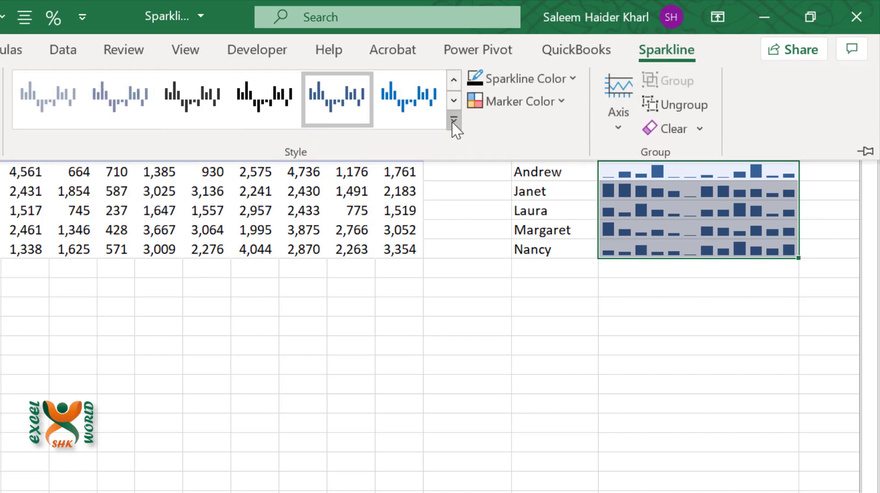
pyautogui.click(454, 119)
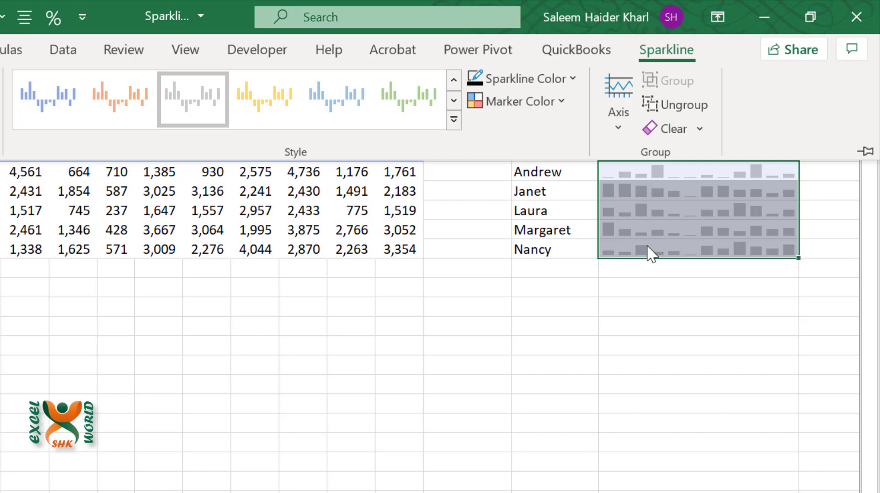
pyautogui.moveTo(271, 141)
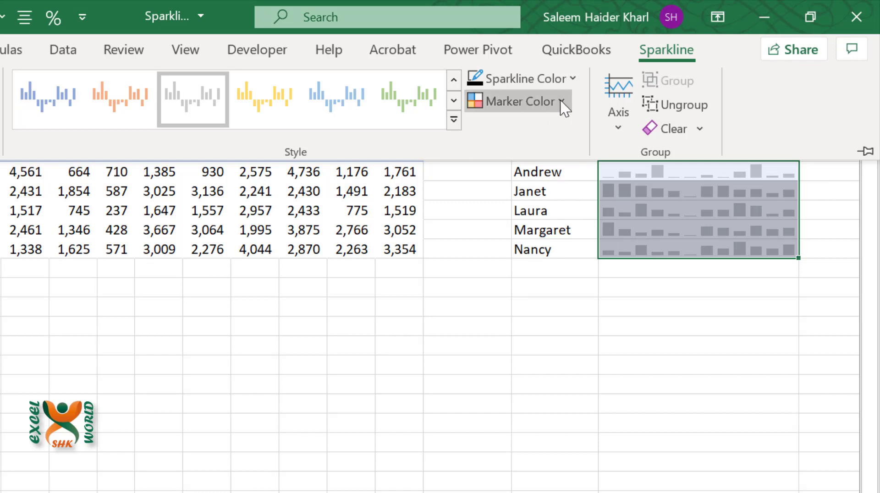
# - Set the sparkline High Point marker to dark green and start choosing the Low Point colour
pyautogui.click(515, 100)
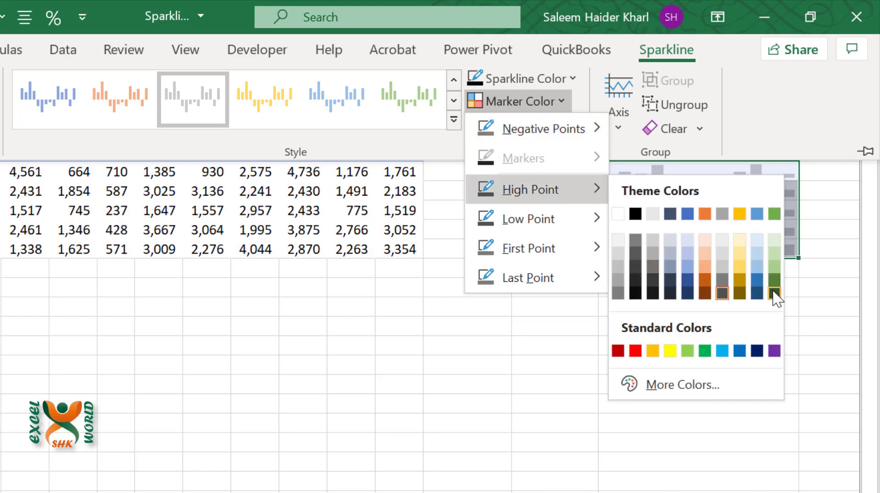
pyautogui.click(775, 295)
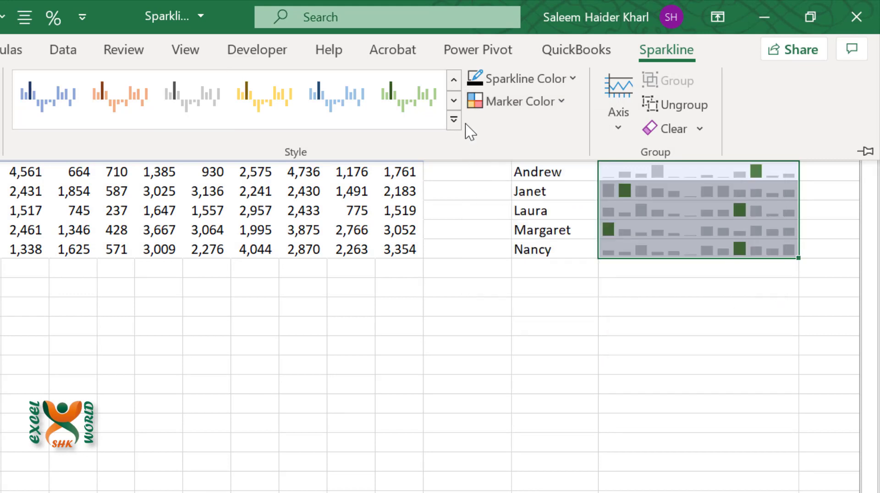
pyautogui.click(521, 101)
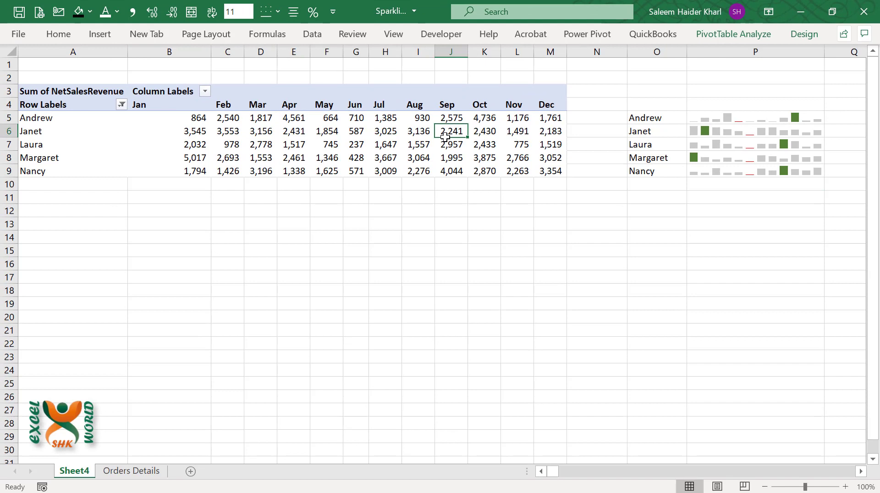
# - Insert a CategoryName slicer for the pivot table from PivotTable Analyze
pyautogui.click(733, 34)
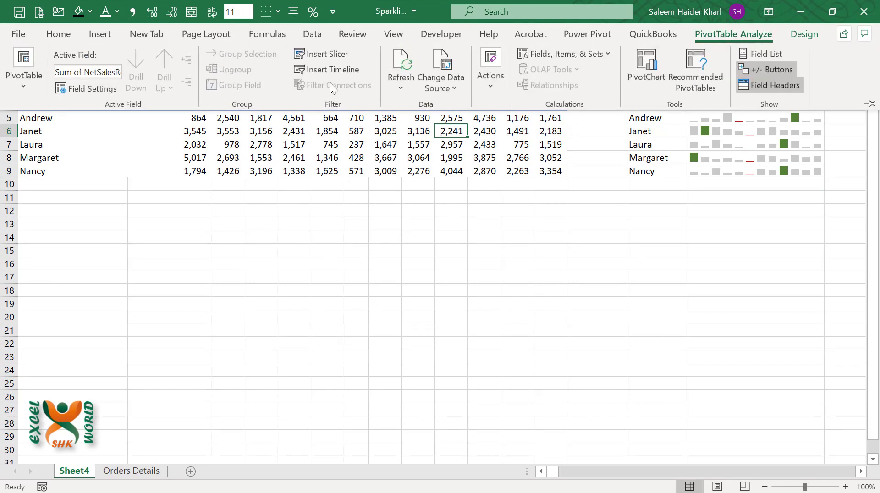
pyautogui.click(326, 54)
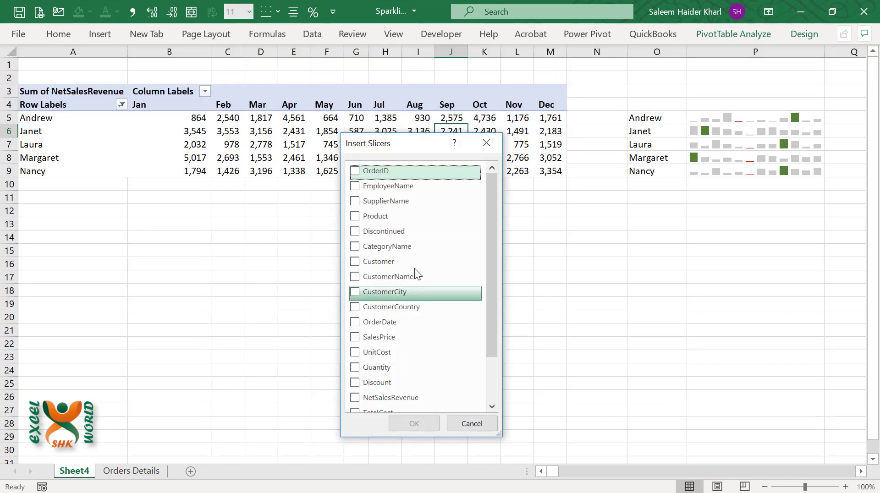
pyautogui.click(355, 246)
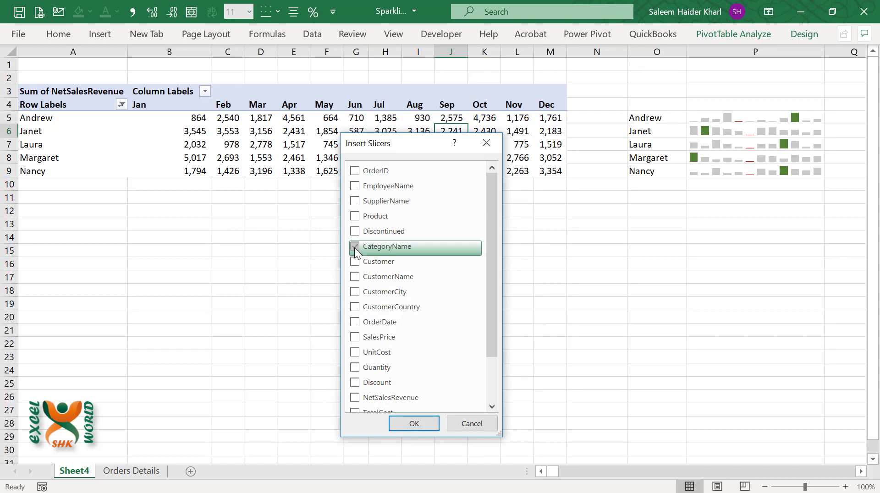
pyautogui.click(413, 423)
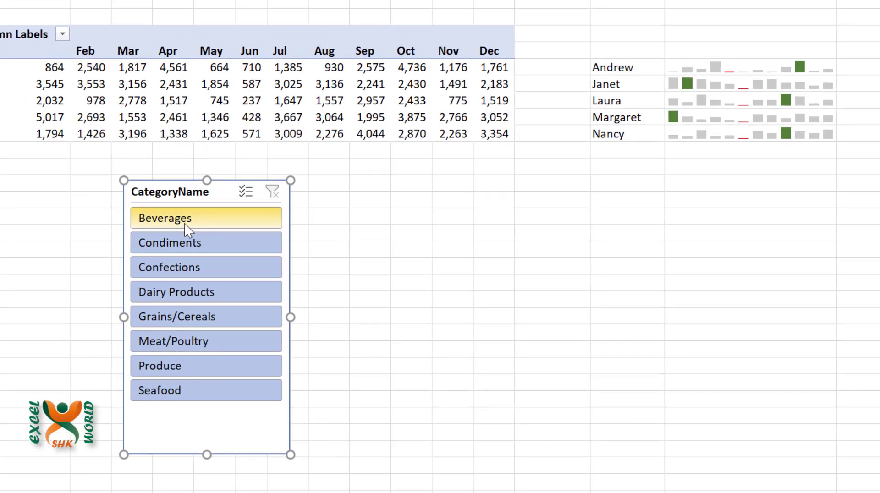
# - Filter the slicer to Beverages and then Grains/Cereals, updating the pivot and sparklines
pyautogui.click(169, 267)
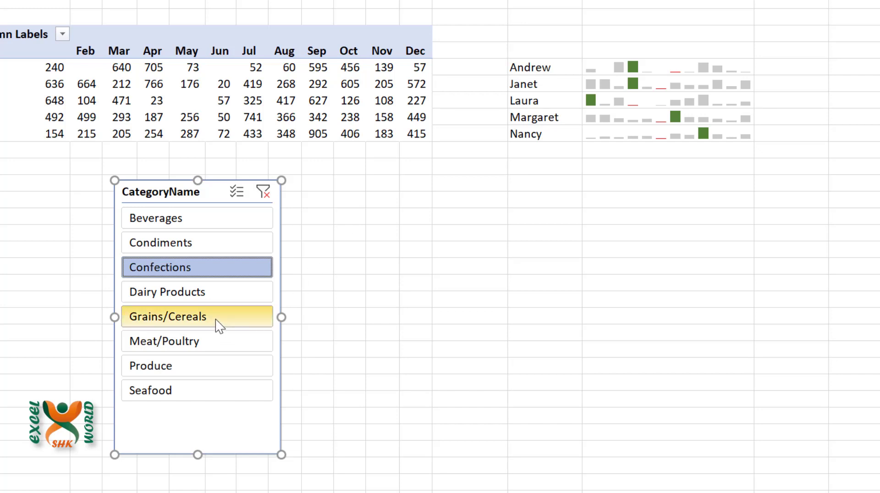
pyautogui.click(168, 316)
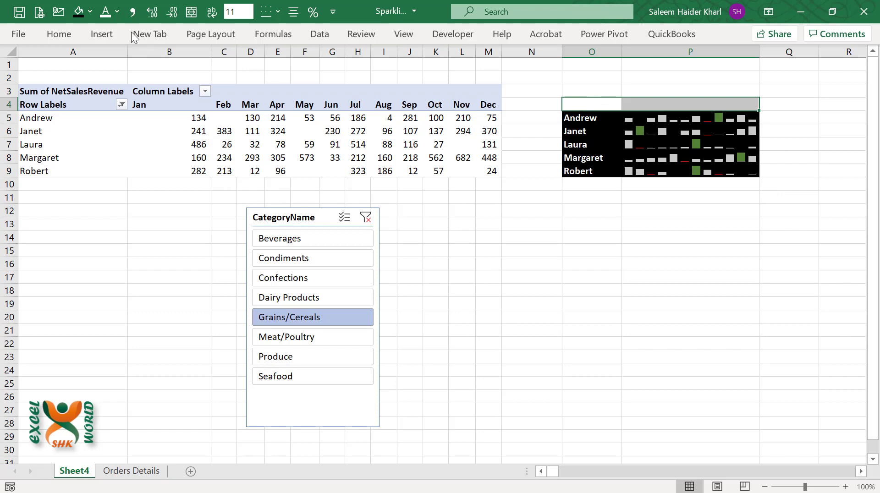
pyautogui.moveTo(77, 11)
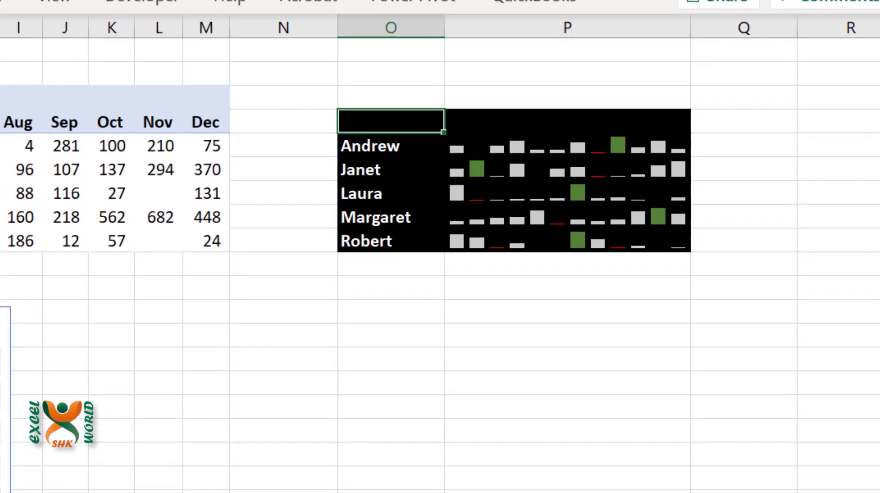
# - Head the table 'Top 5 employees' in O4 and start the 'Monthly Sales Revenue' heading in P4
pyautogui.write('Top')
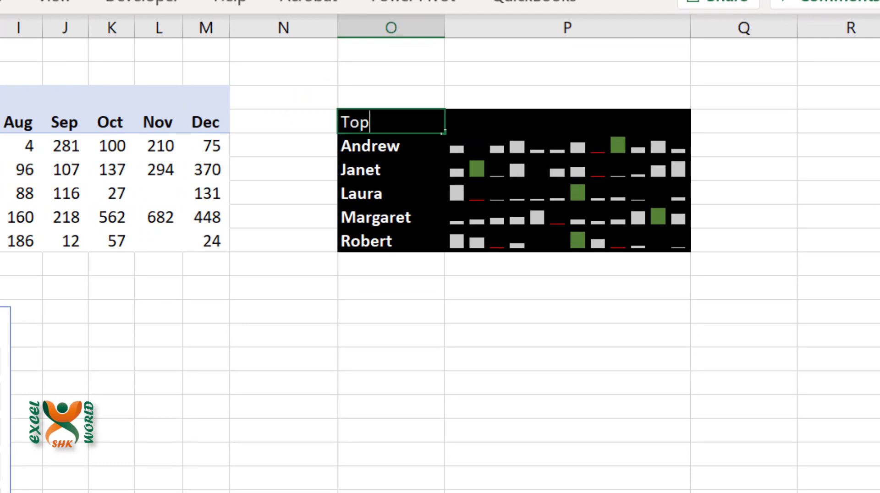
pyautogui.write('5 employees')
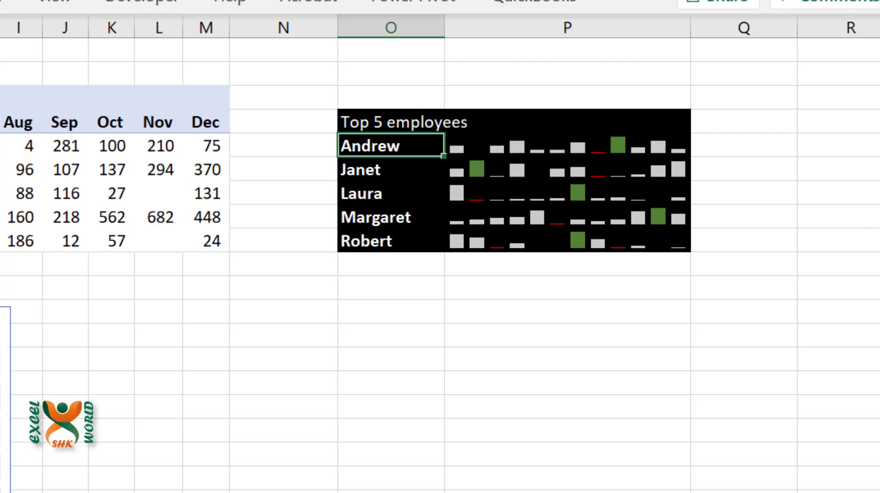
pyautogui.click(567, 122)
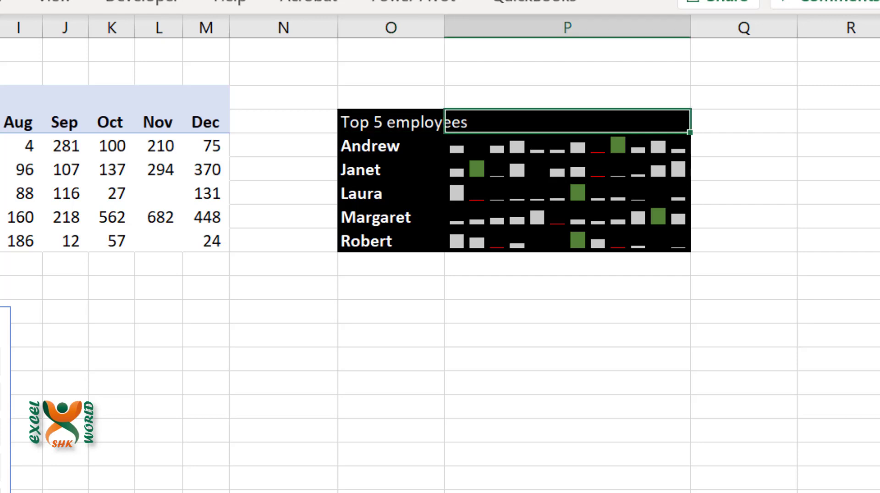
pyautogui.write('Monthly Sales Revenue')
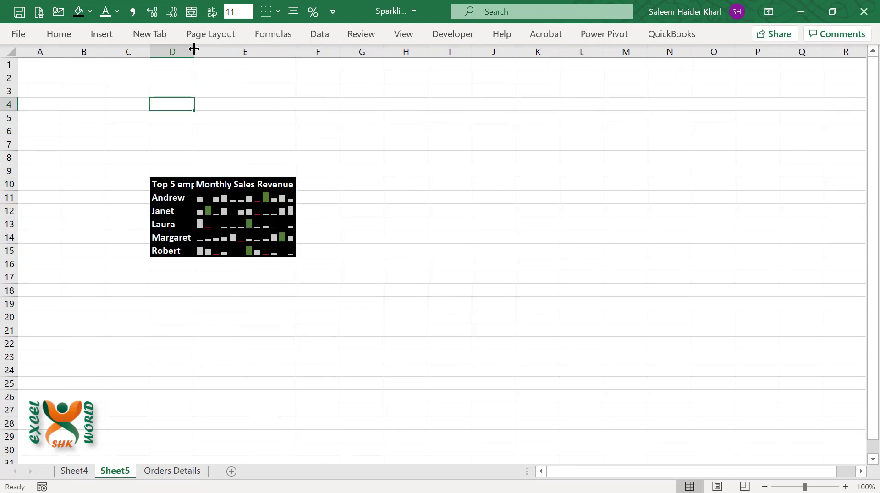
# - Widen column D for the heading, then filter the sparkline table to Condiments and then Beverages
pyautogui.moveTo(194, 51); pyautogui.dragTo(229, 51)
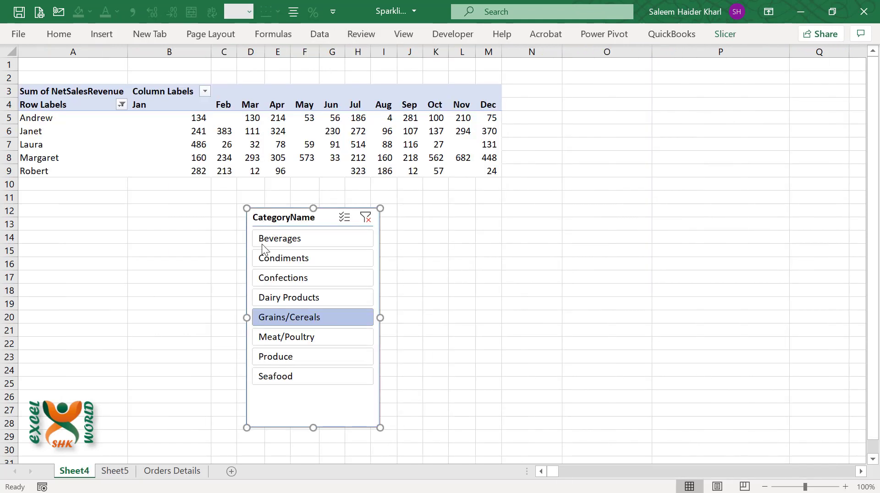
pyautogui.click(116, 471)
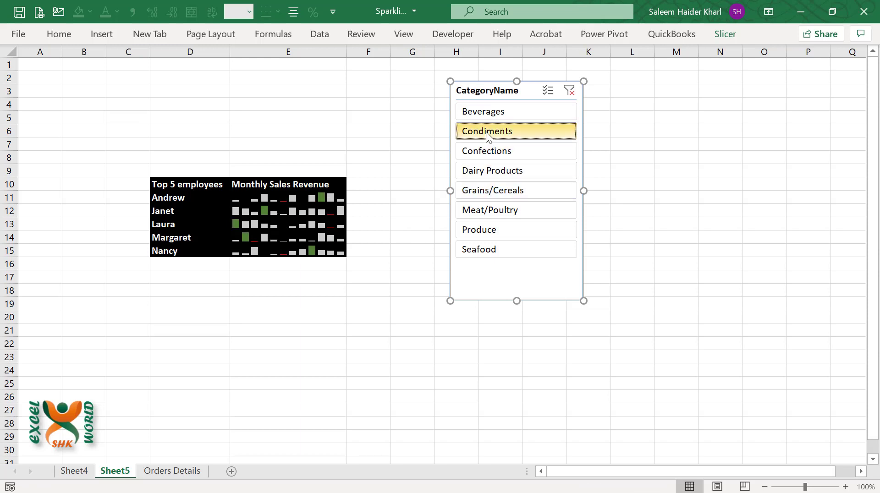
pyautogui.click(516, 170)
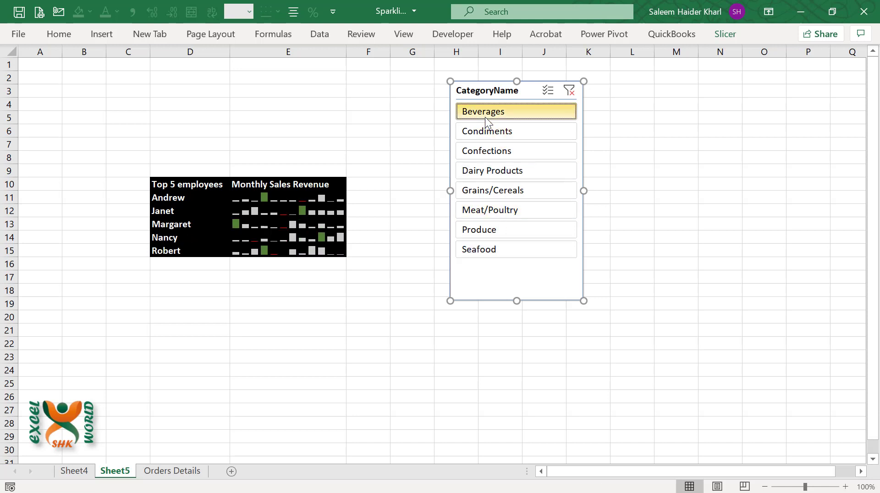
pyautogui.click(172, 485)
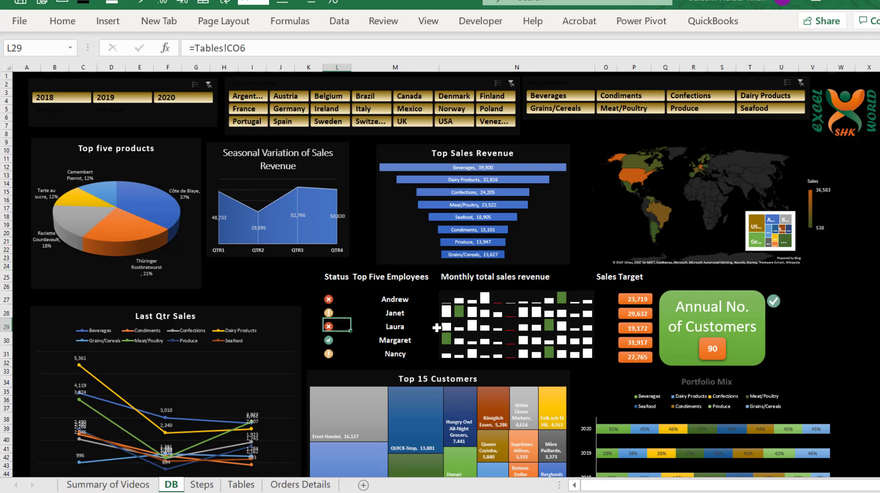
# - Filter the DB dashboard to customers in Ireland and the year 2020 via its slicers
pyautogui.click(182, 97)
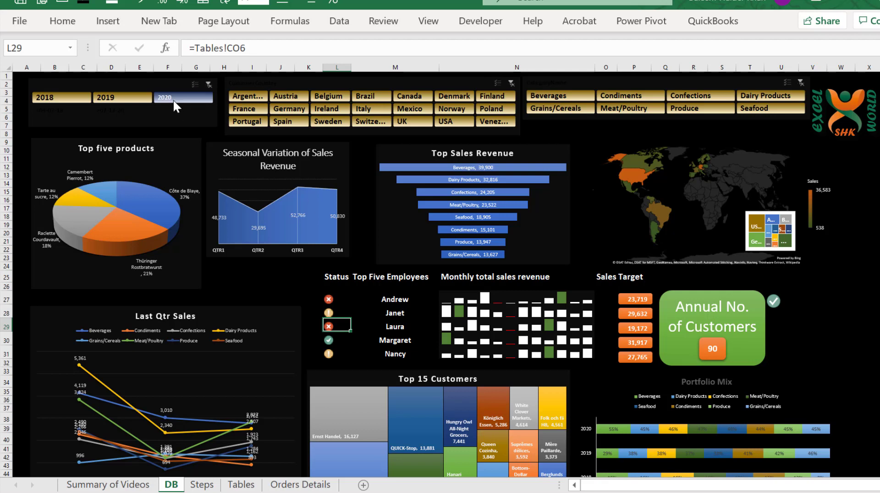
pyautogui.click(288, 109)
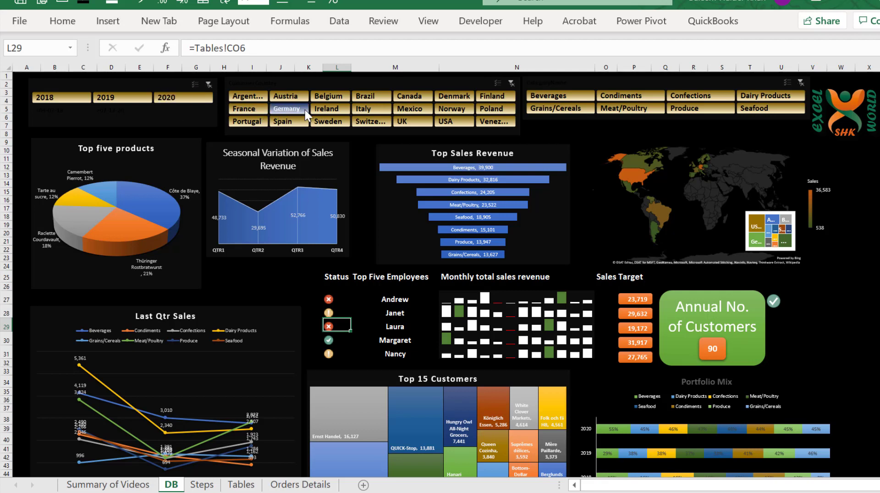
pyautogui.click(329, 108)
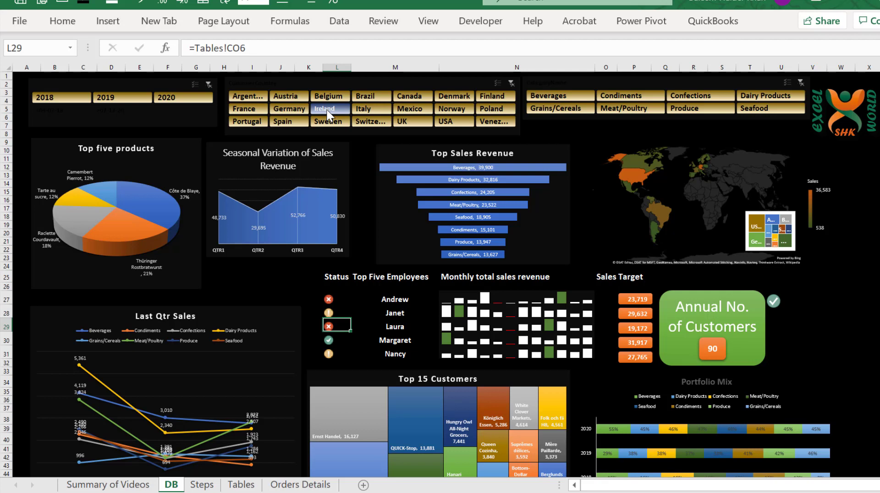
pyautogui.click(247, 96)
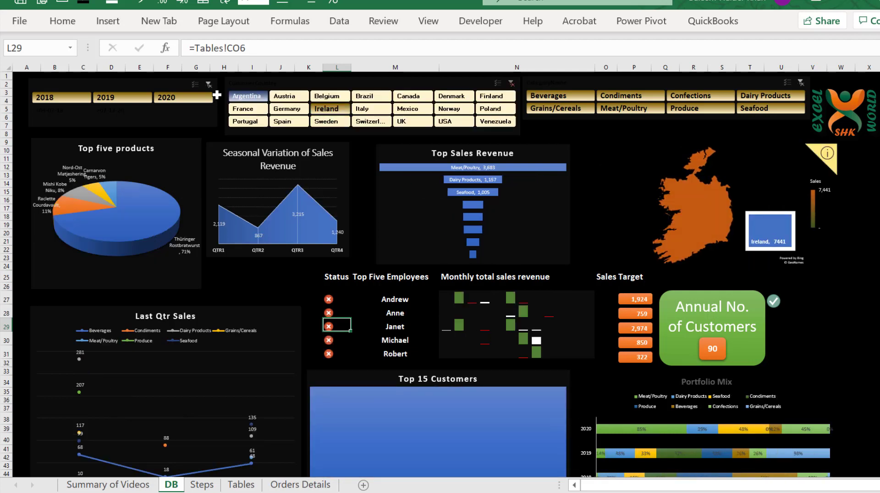
pyautogui.click(166, 97)
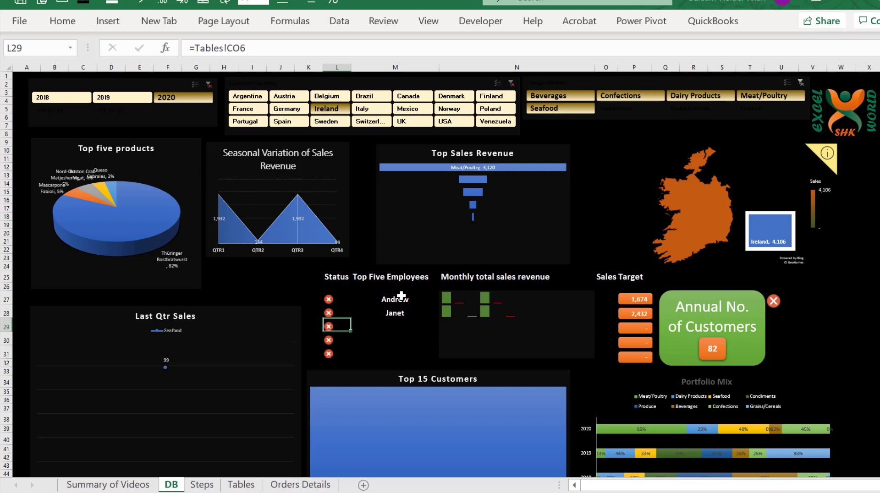
pyautogui.moveTo(398, 297)
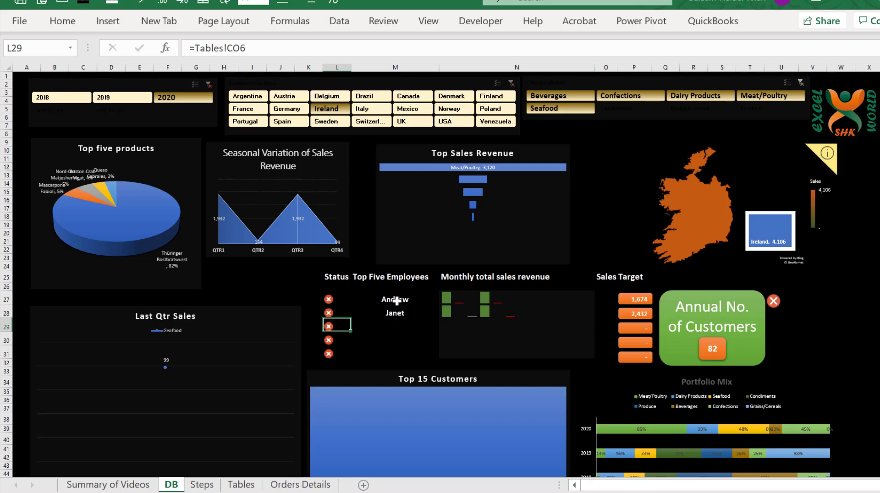
pyautogui.click(135, 484)
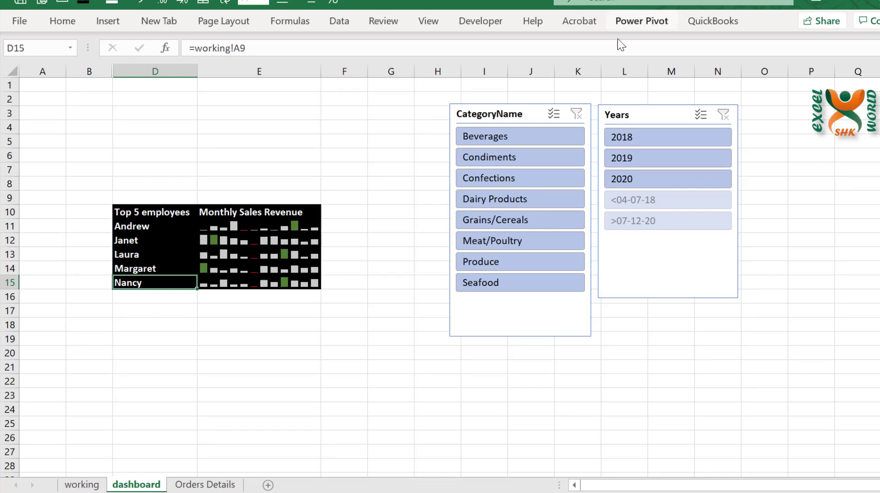
# - Insert a CustomerCountry slicer for the working-sheet pivot and return to the dashboard sheet
pyautogui.click(81, 485)
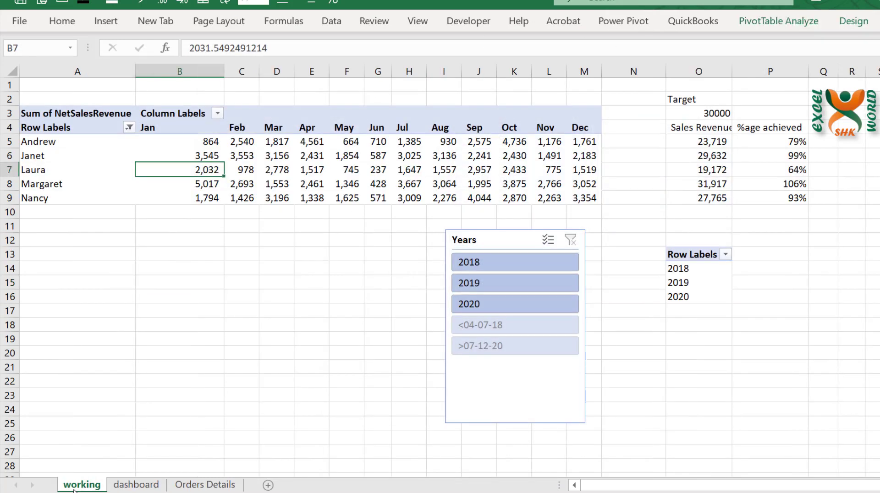
pyautogui.click(377, 156)
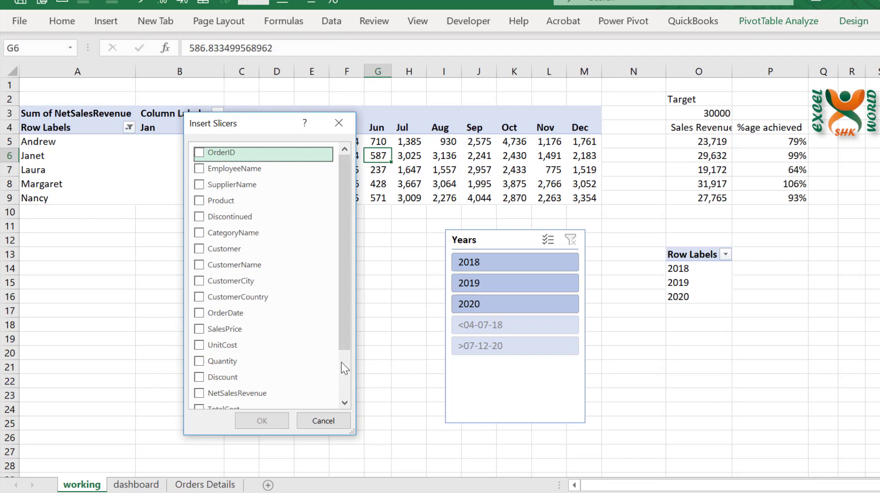
pyautogui.click(199, 297)
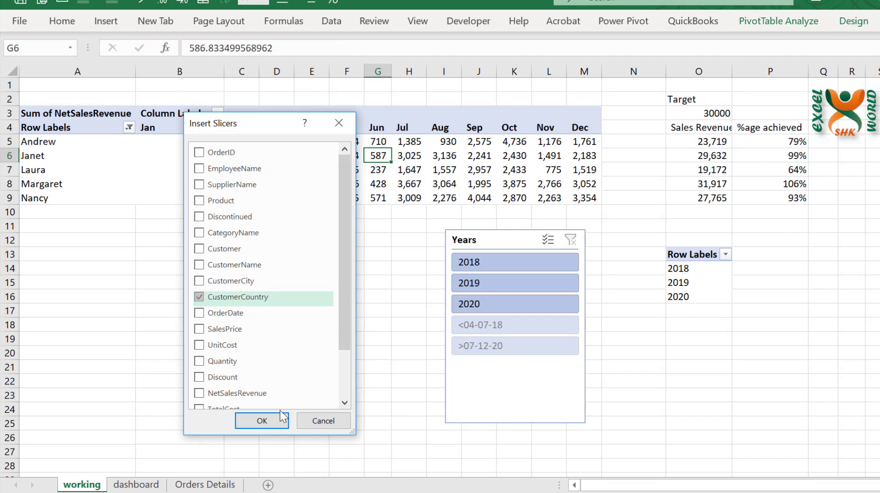
pyautogui.click(262, 421)
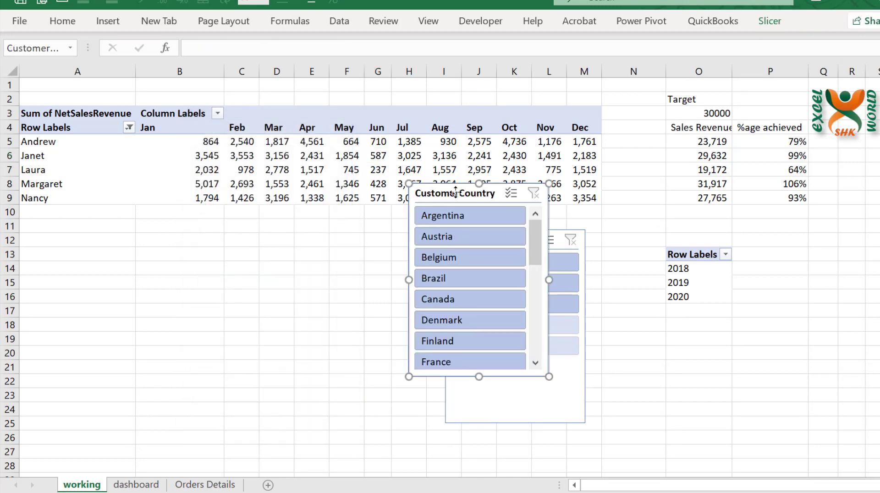
pyautogui.click(136, 484)
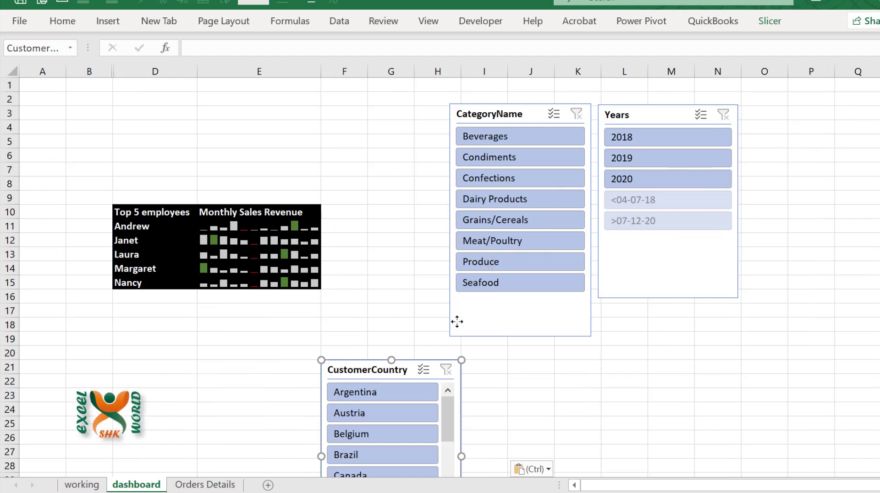
# - Place the CustomerCountry slicer beside Years, filter to Ireland in 2020, and select D11
pyautogui.moveTo(390, 370); pyautogui.dragTo(793, 122)
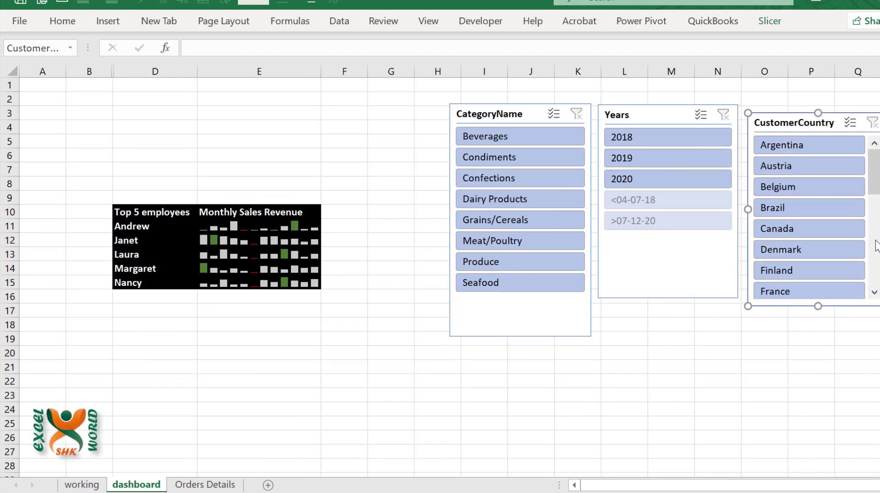
pyautogui.click(809, 187)
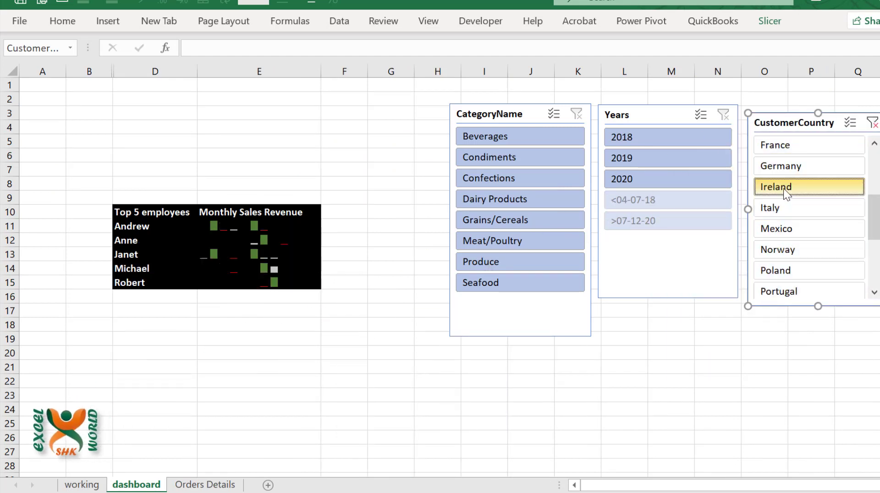
pyautogui.click(621, 178)
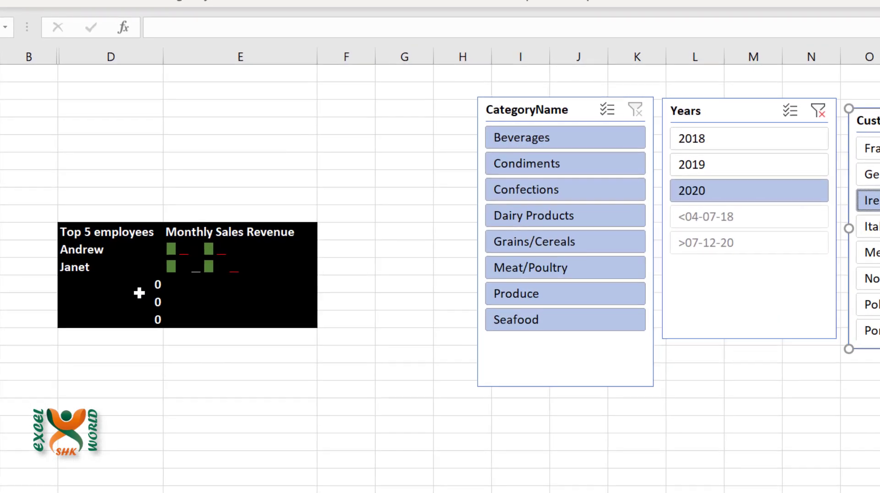
pyautogui.click(109, 302)
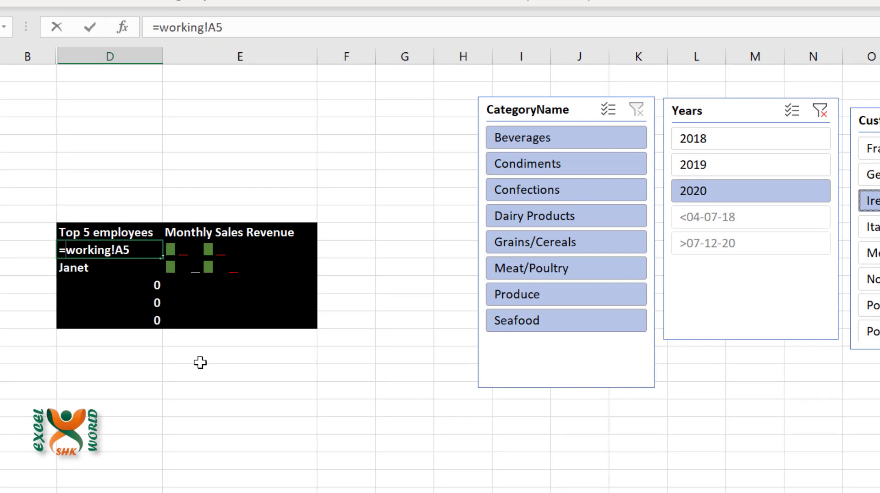
# - Rewrite D11 as =IF(working!A5="","",working!A5) so empty rows show blank
pyautogui.write('IF(working!A5=')
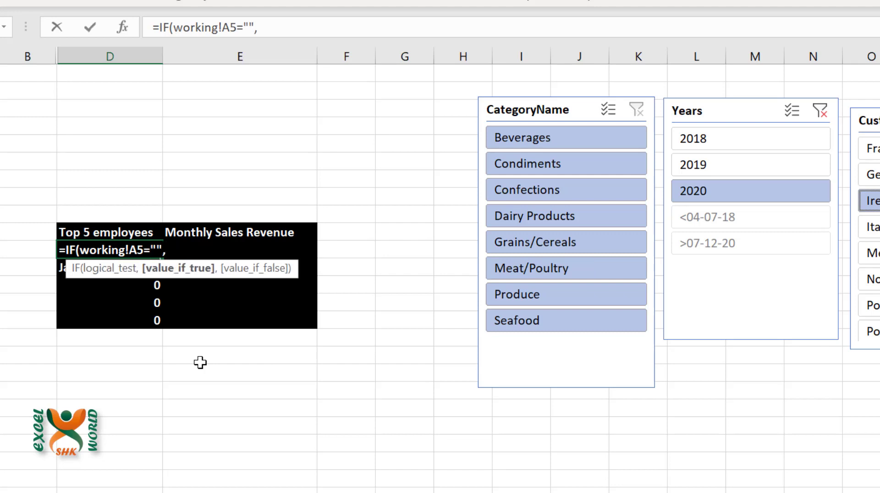
pyautogui.write('"",')
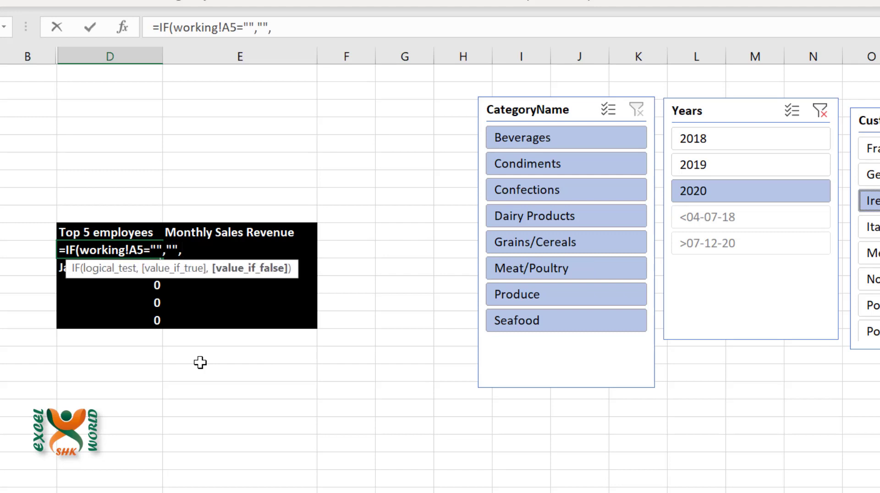
pyautogui.write('working!A5)')
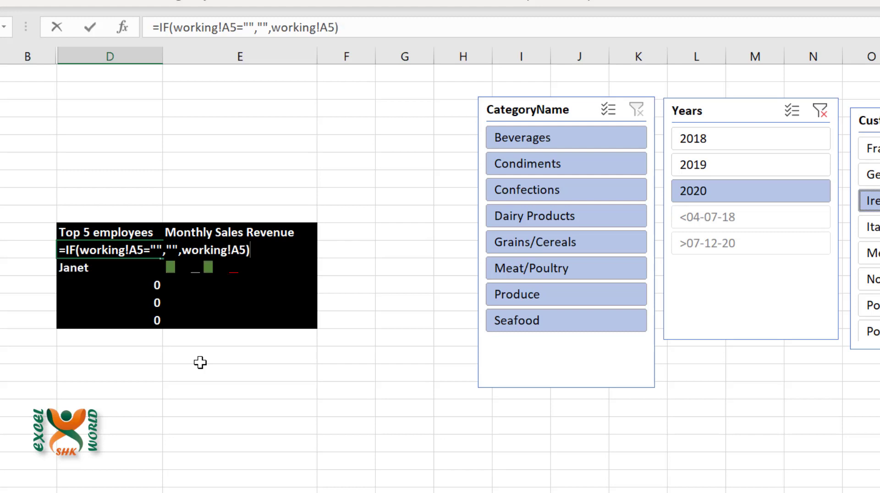